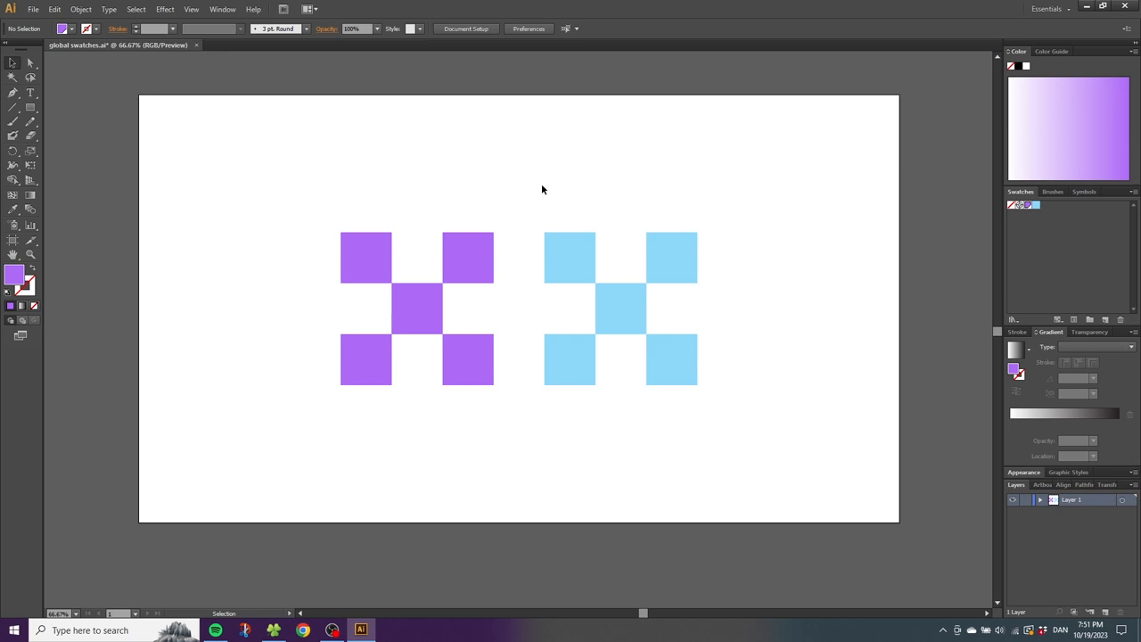
# Step: Edit the global Purple Highlight swatch with Preview enabled so the left X updates live
pyautogui.click(375, 360)
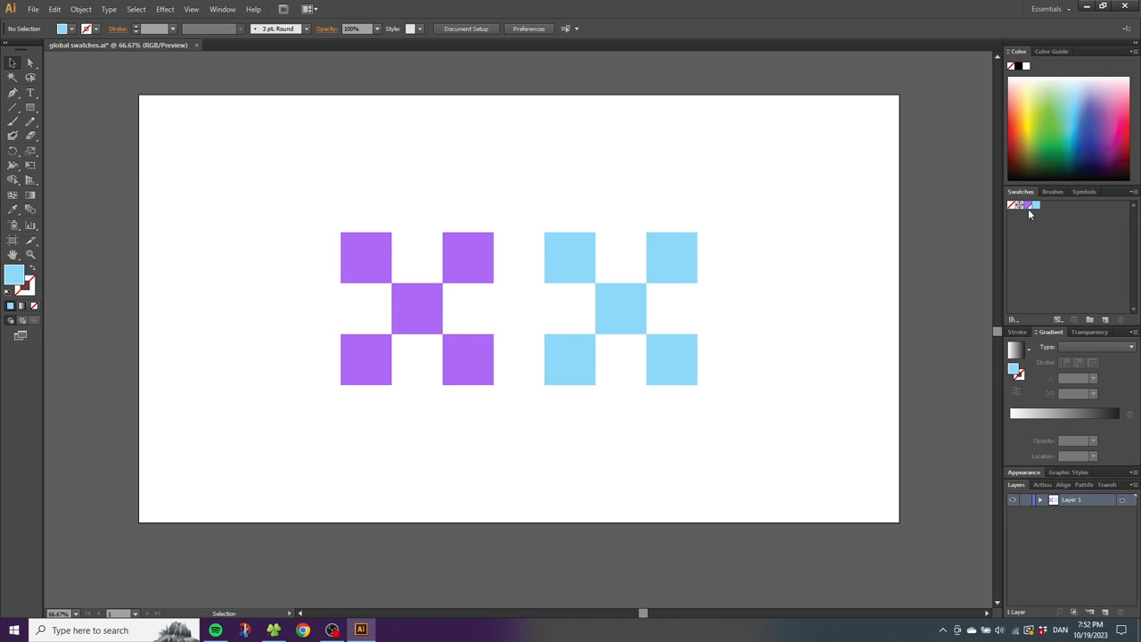
pyautogui.moveTo(1034, 214)
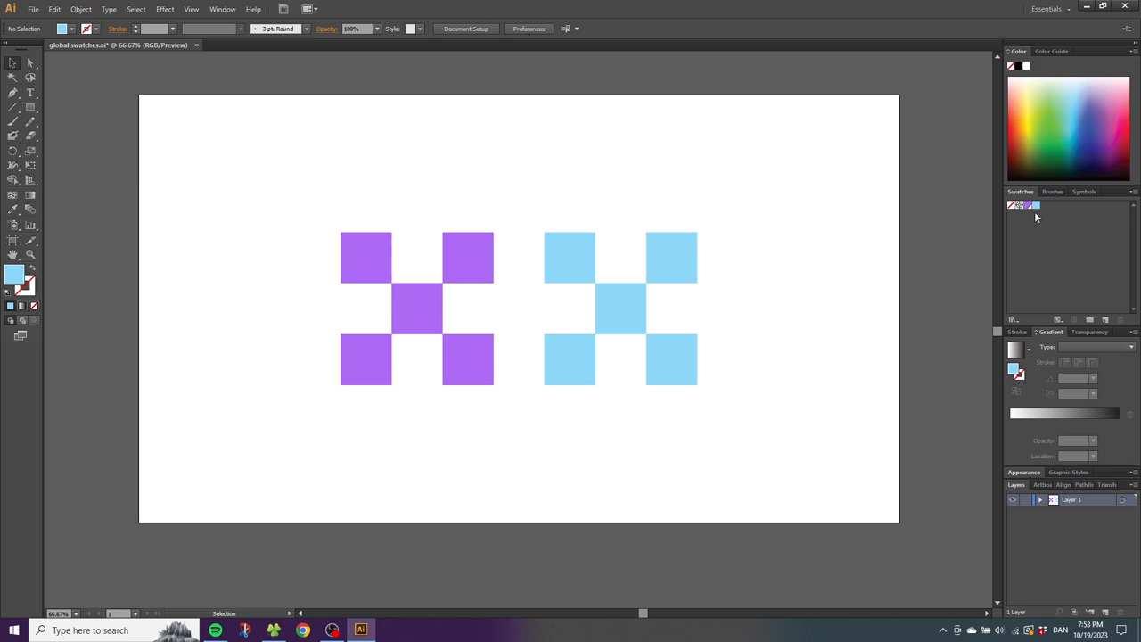
pyautogui.moveTo(1032, 218)
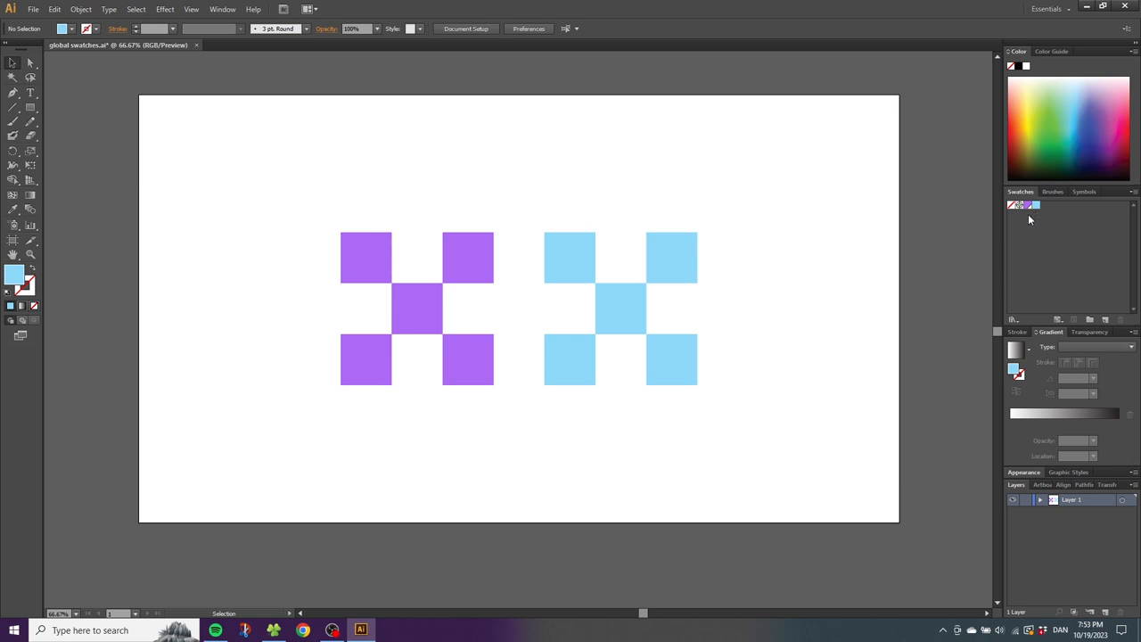
pyautogui.moveTo(578, 202)
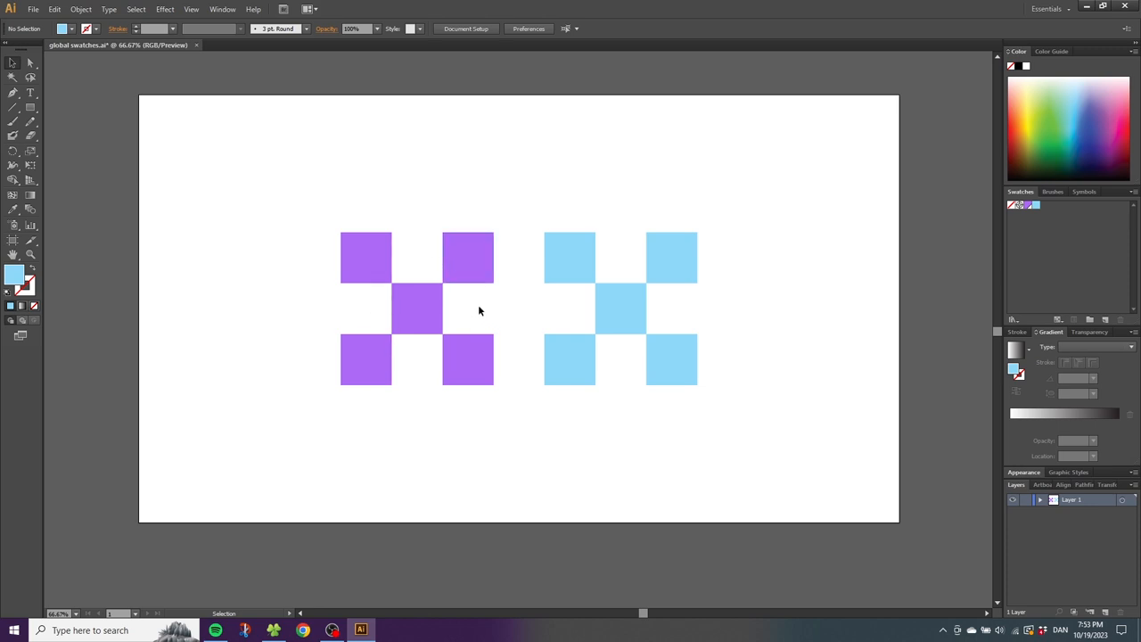
pyautogui.moveTo(1028, 217)
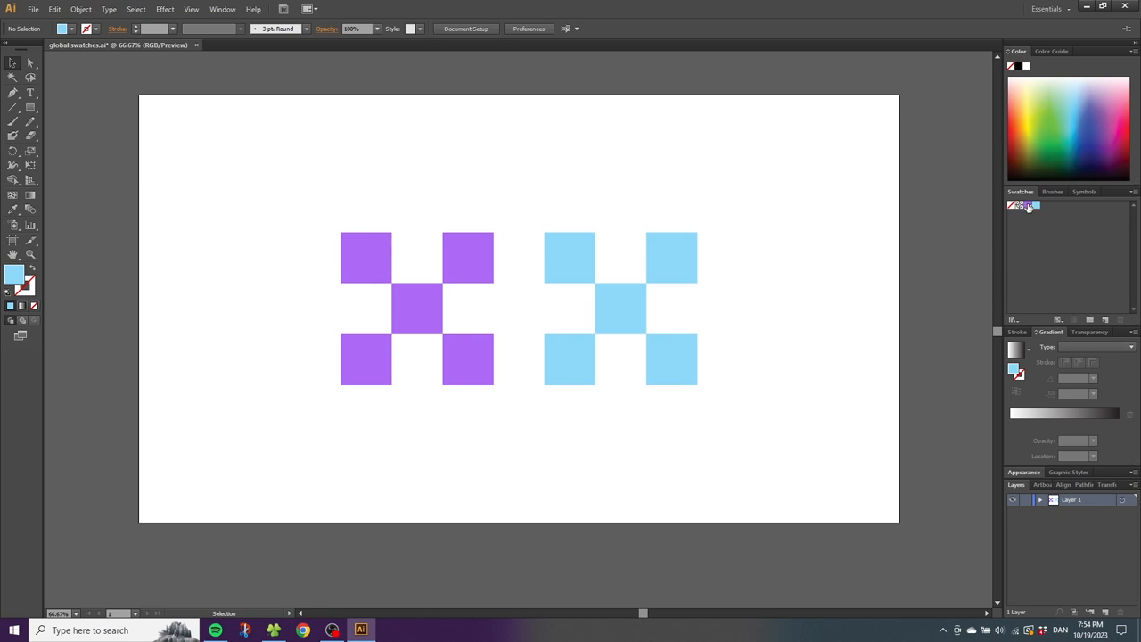
pyautogui.doubleClick(1028, 205)
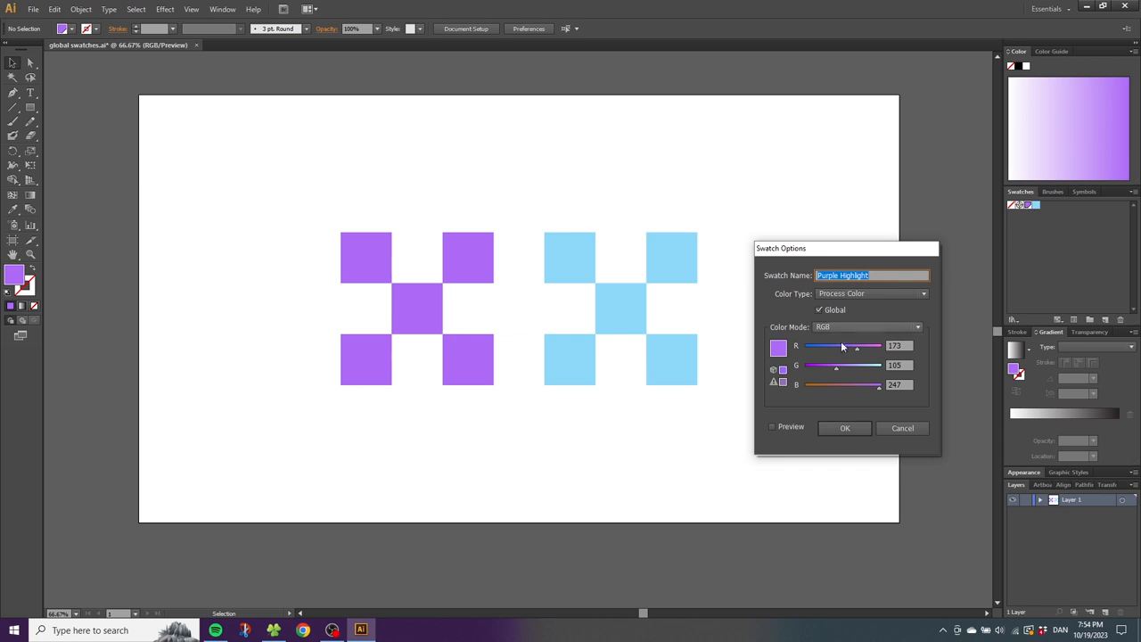
pyautogui.click(772, 426)
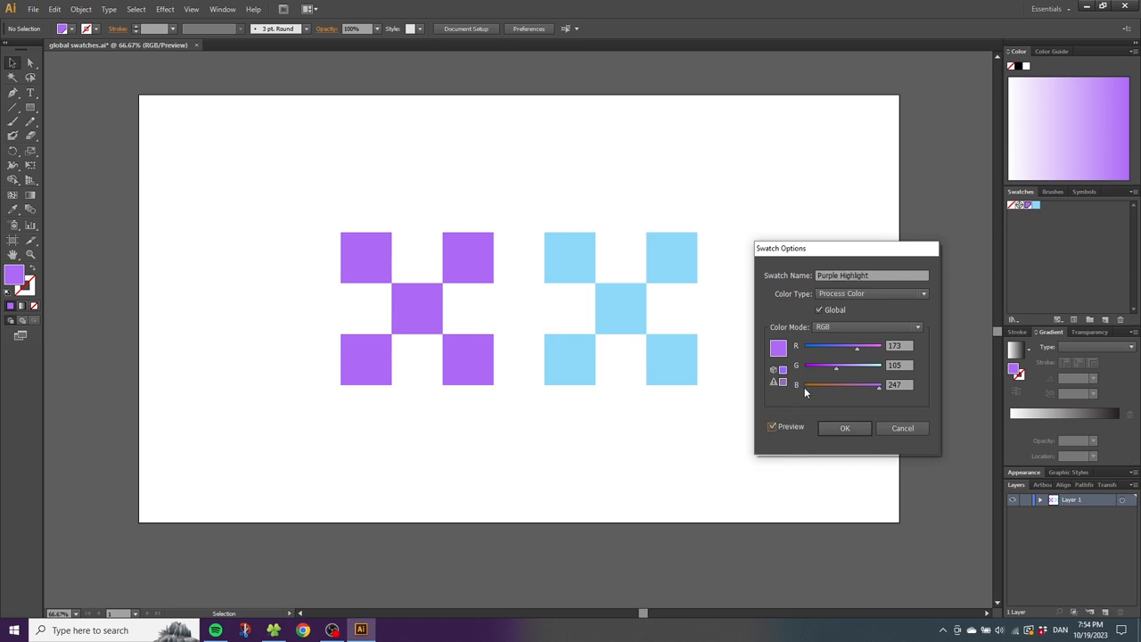
pyautogui.moveTo(806, 392)
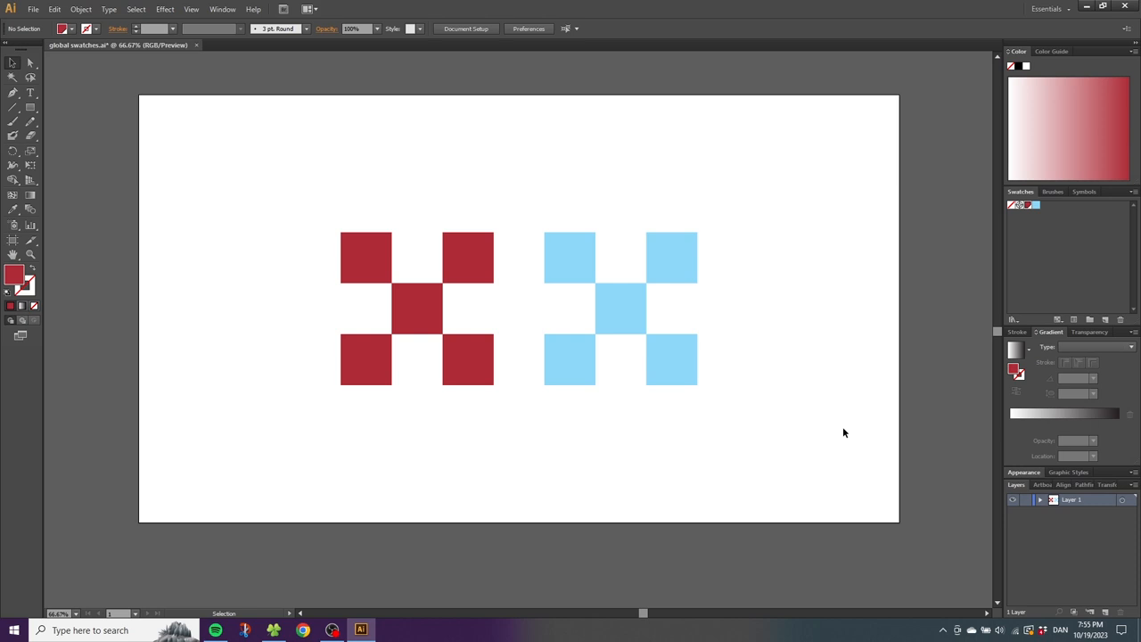
pyautogui.moveTo(838, 424)
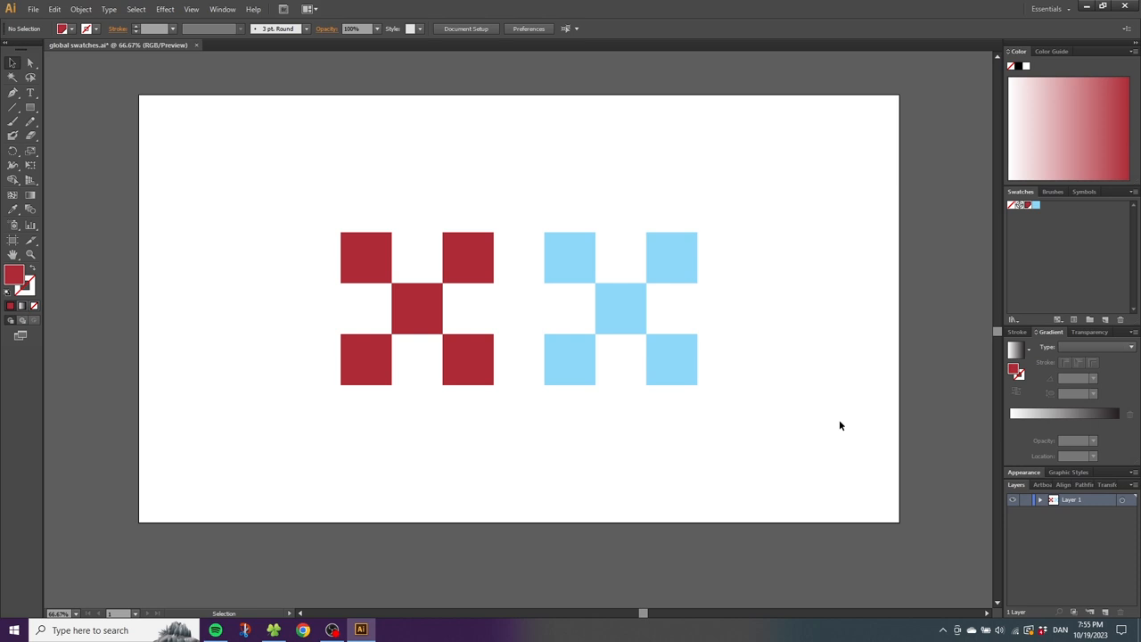
pyautogui.moveTo(783, 366)
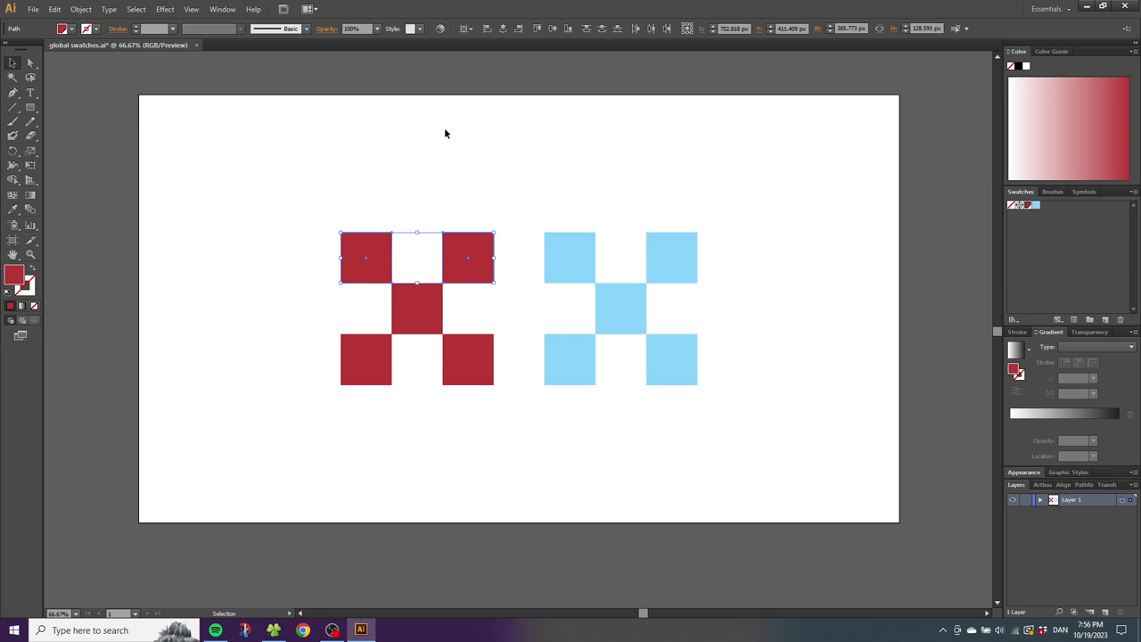
pyautogui.moveTo(546, 167)
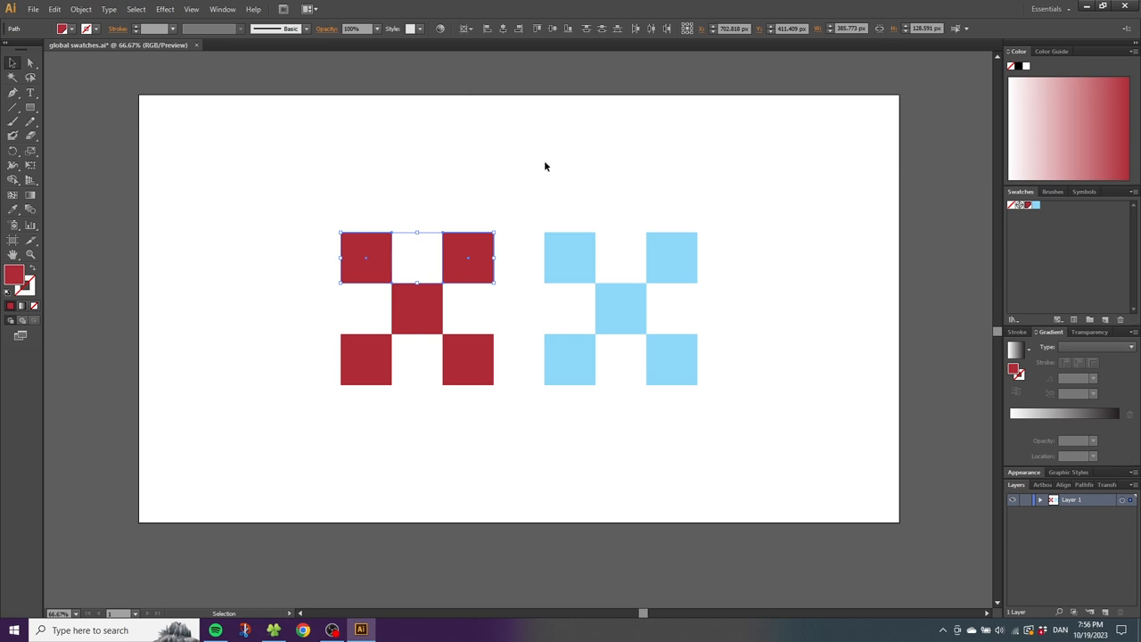
# Step: Recolour the global swatch to brown, turning every square of the left X brown
pyautogui.doubleClick(1028, 205)
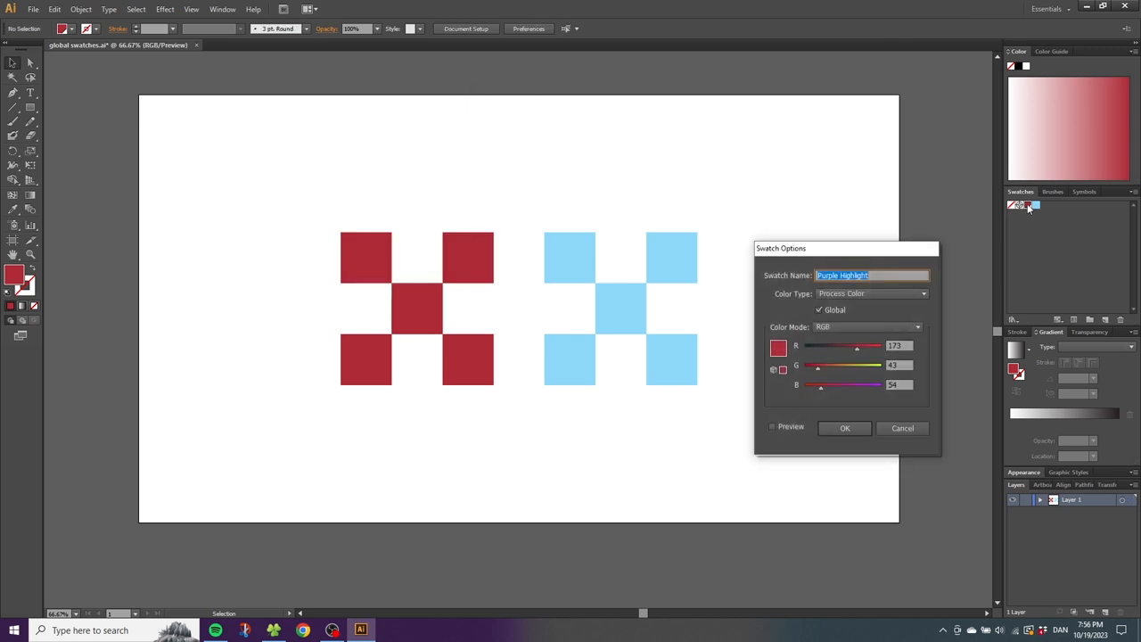
pyautogui.click(773, 426)
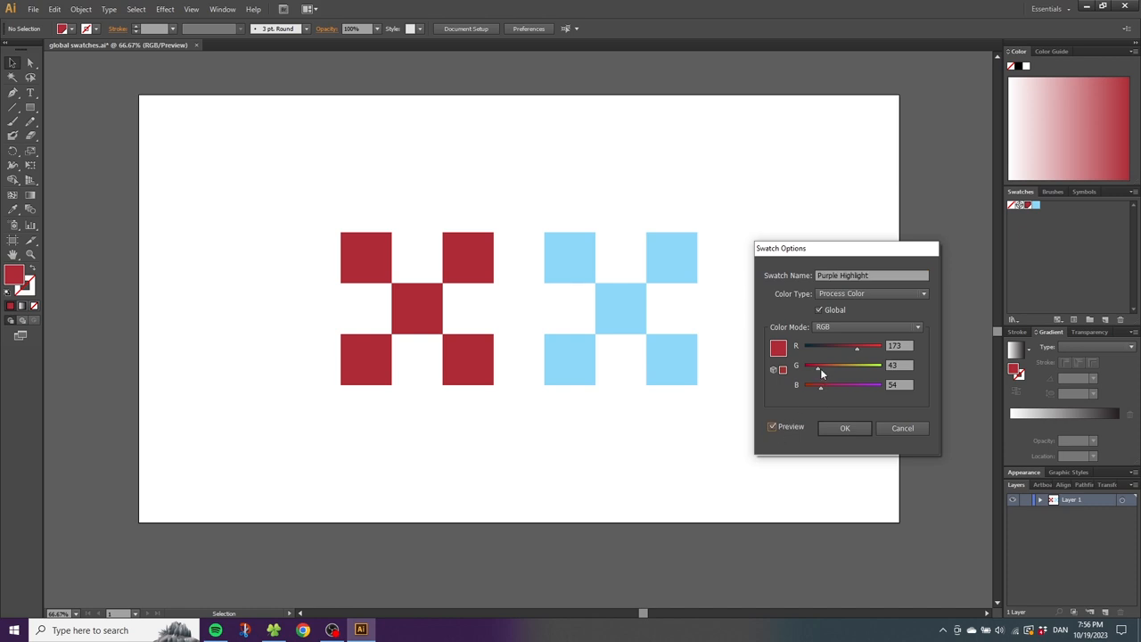
pyautogui.click(845, 428)
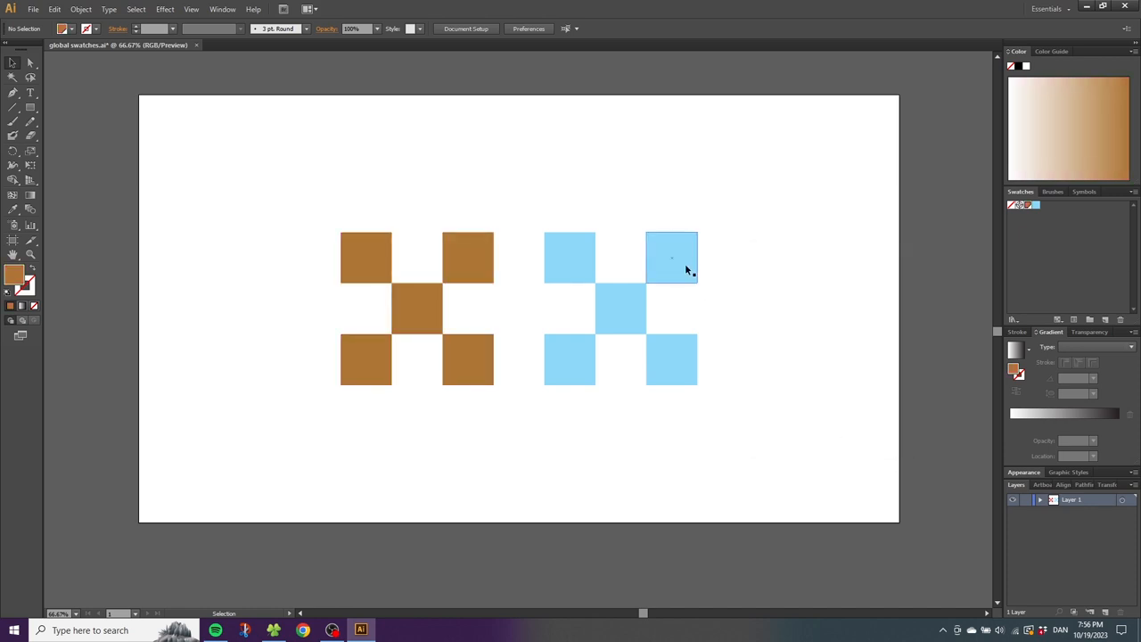
pyautogui.click(671, 256)
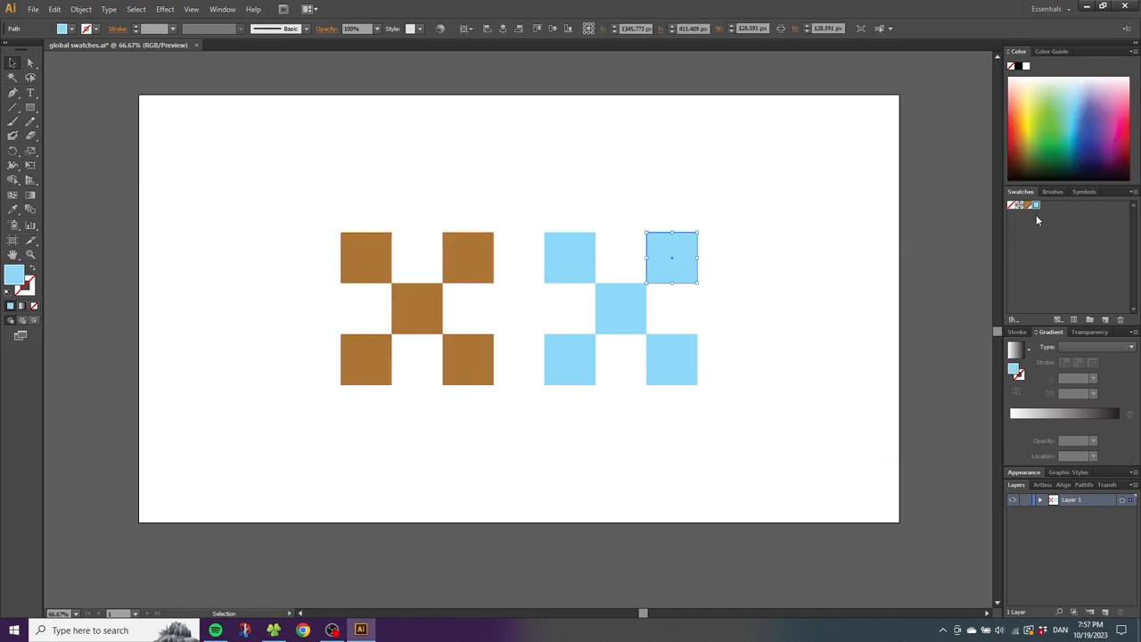
pyautogui.click(770, 259)
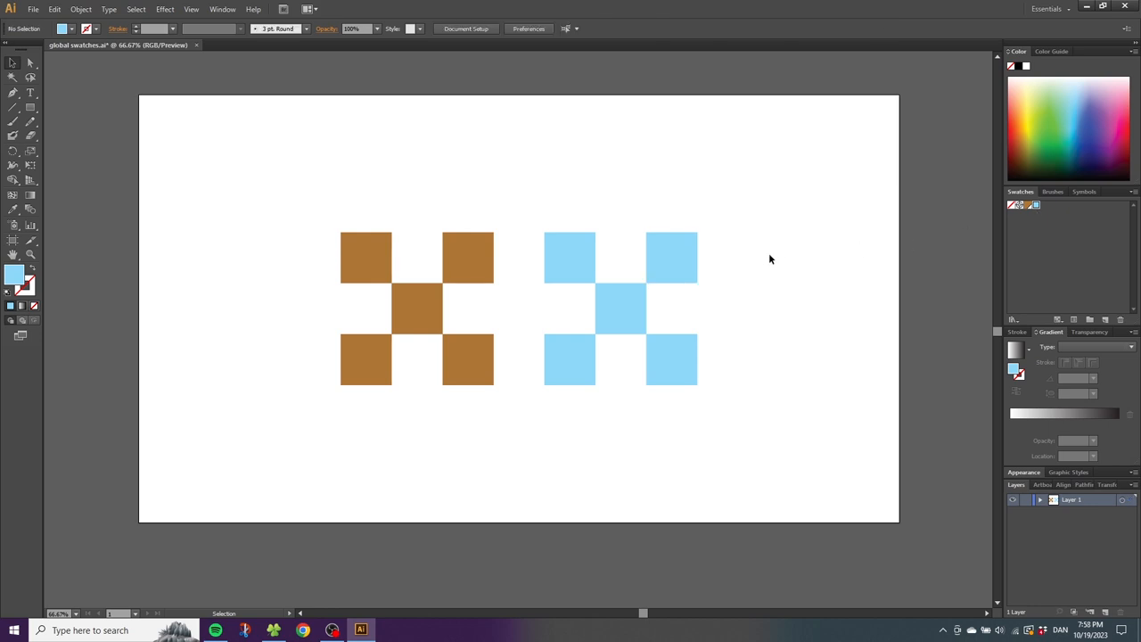
pyautogui.moveTo(1036, 210)
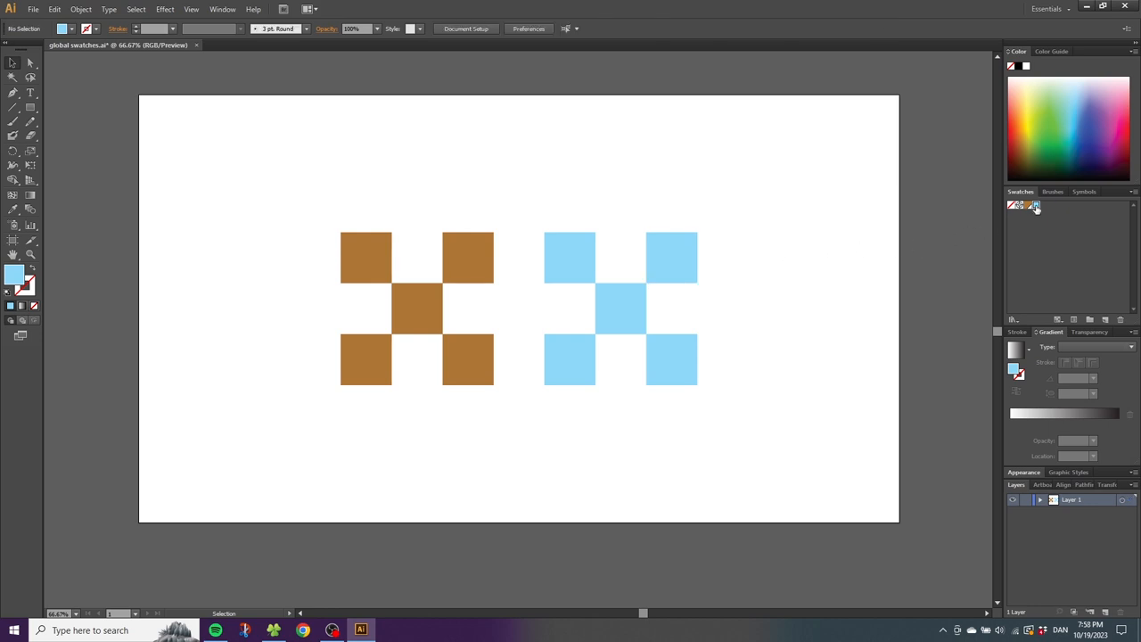
# Step: Change the non-global Accent swatch to violet; the right X stays light blue
pyautogui.doubleClick(1034, 205)
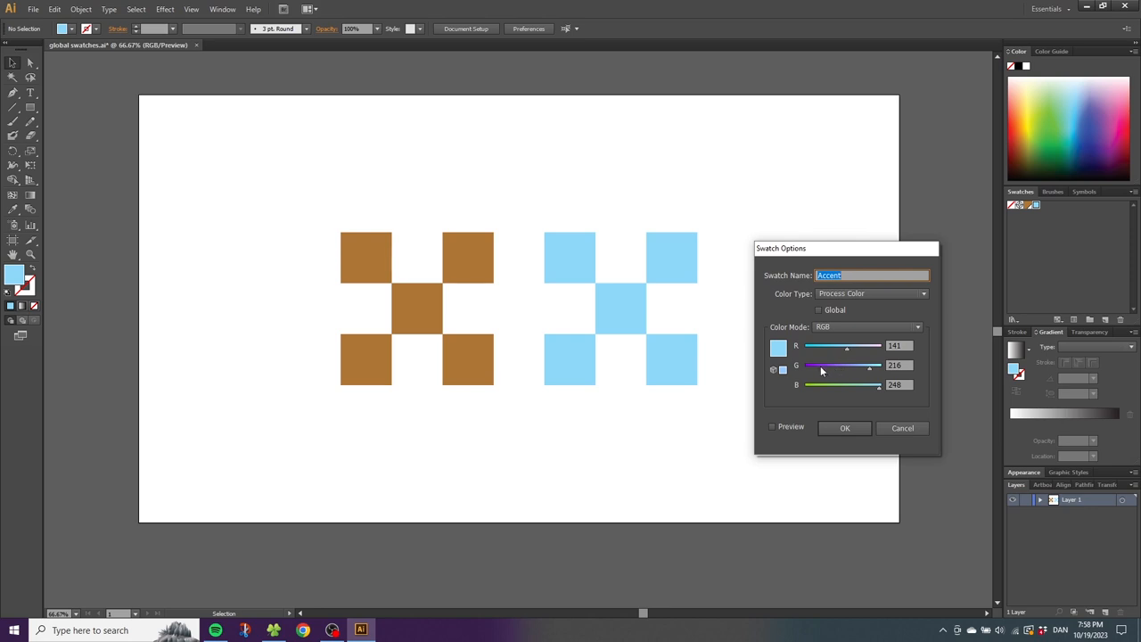
pyautogui.click(845, 428)
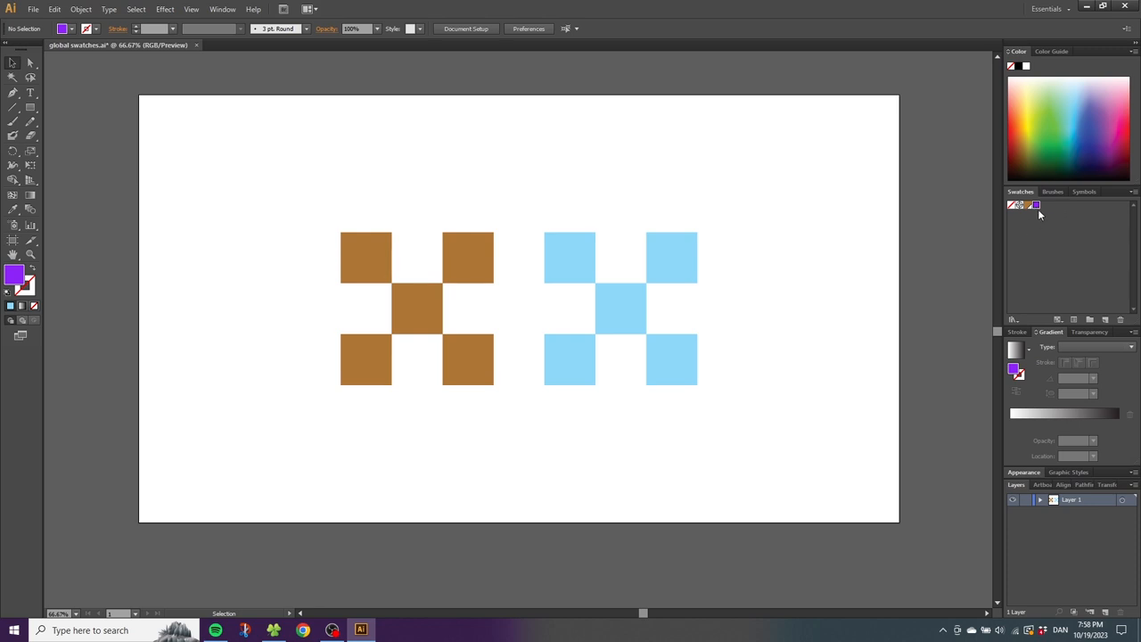
# Step: Mark the violet Accent swatch as a global colour
pyautogui.doubleClick(1034, 205)
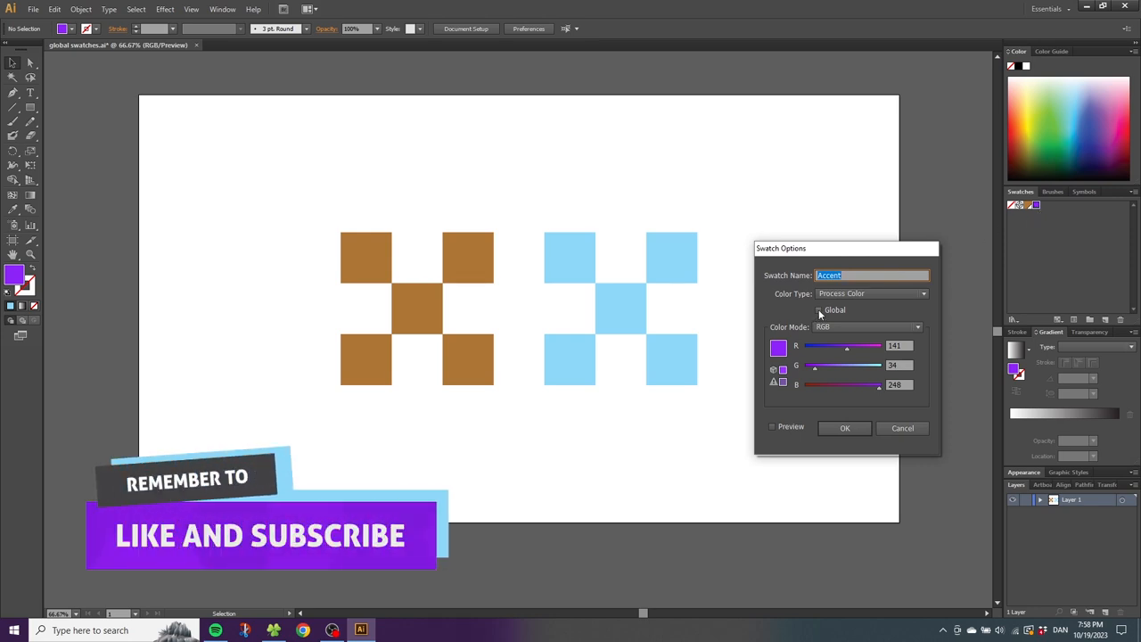
pyautogui.click(819, 310)
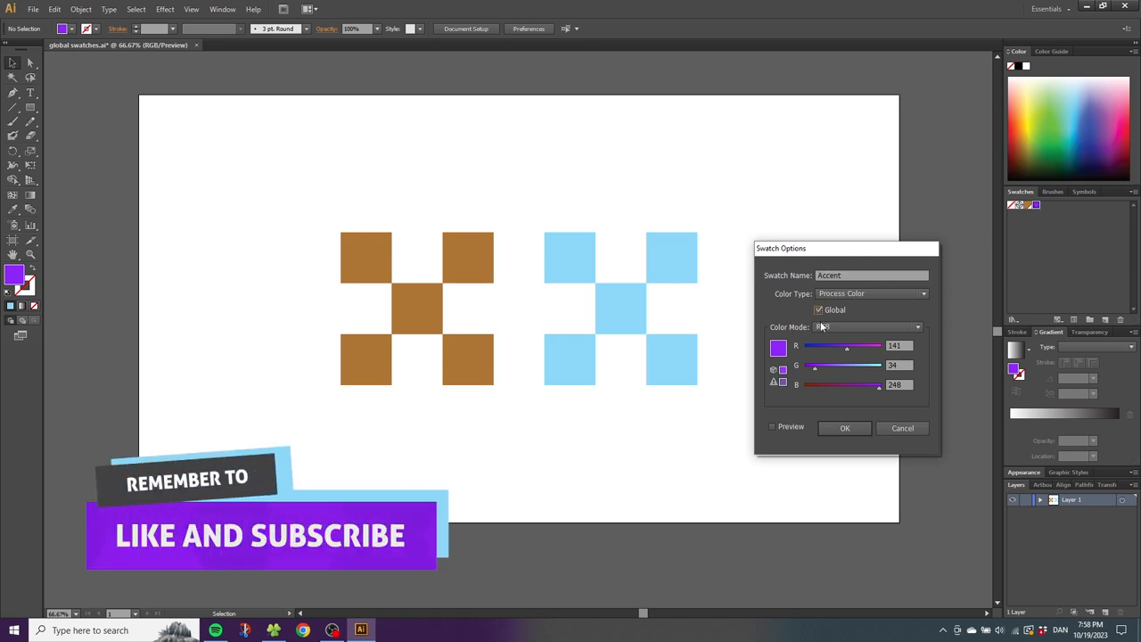
pyautogui.click(845, 428)
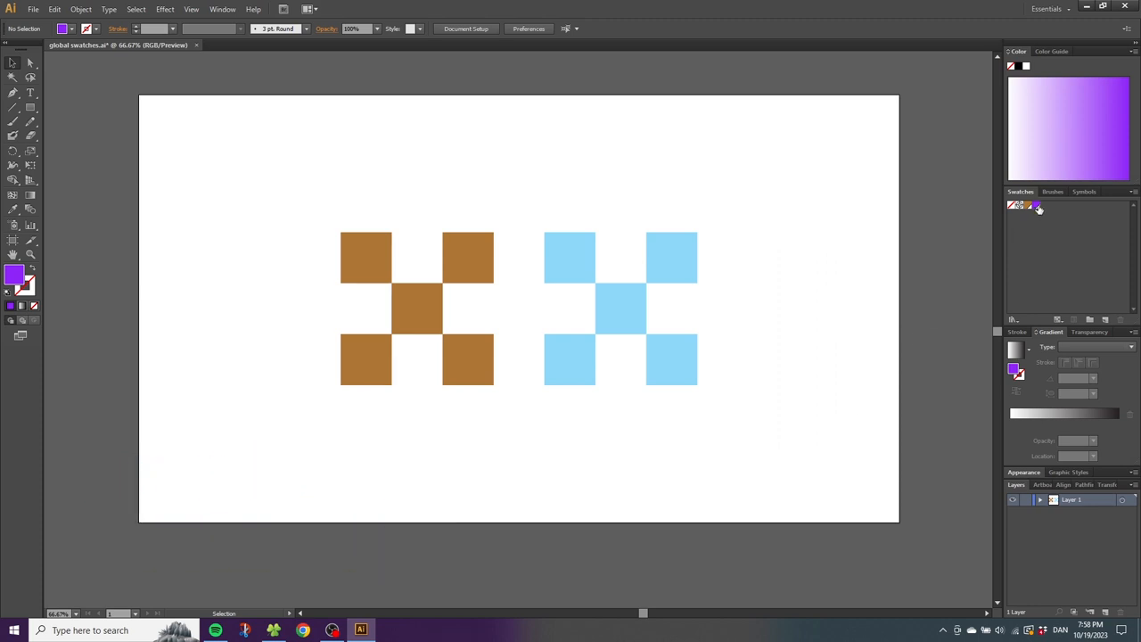
pyautogui.moveTo(735, 194)
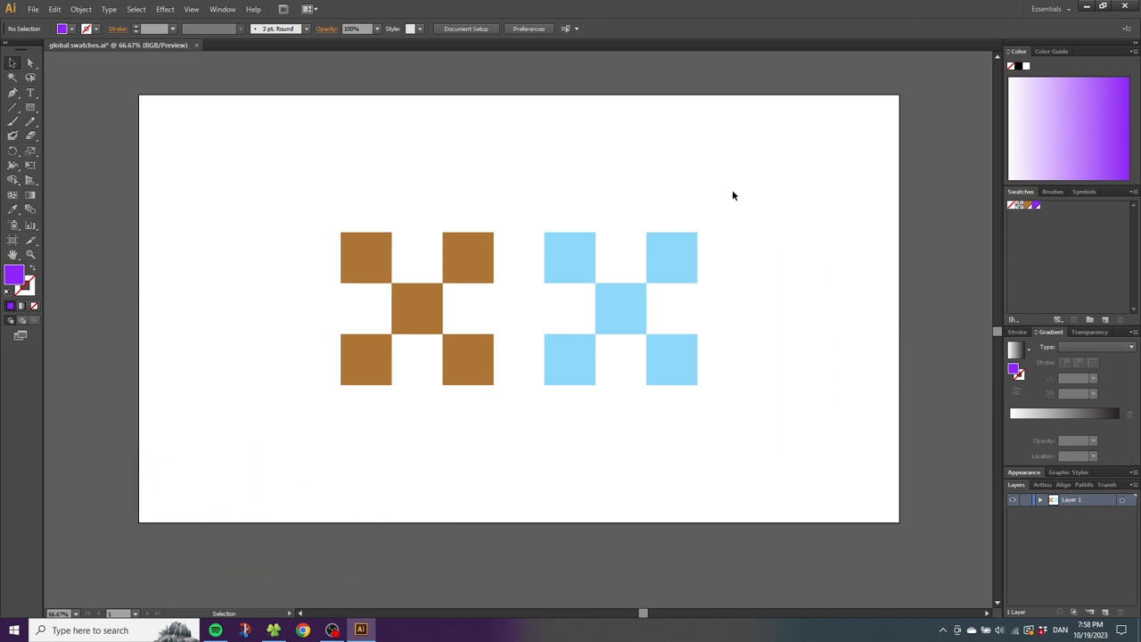
# Step: Fill the right X with the global Accent swatch and recolour that swatch blue
pyautogui.click(620, 308)
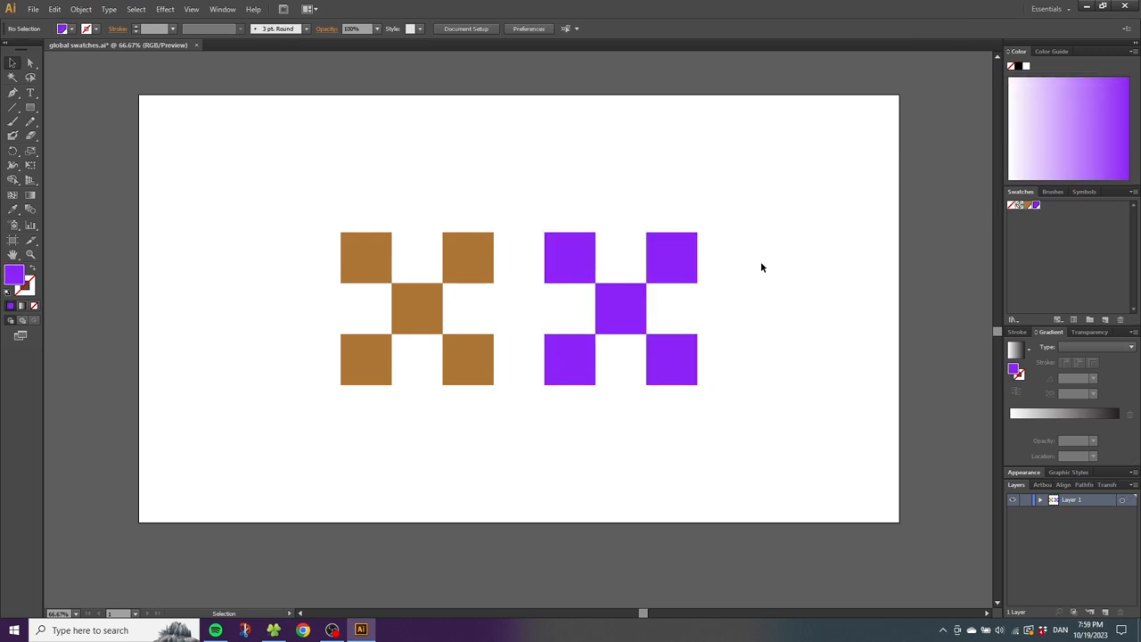
pyautogui.doubleClick(1013, 206)
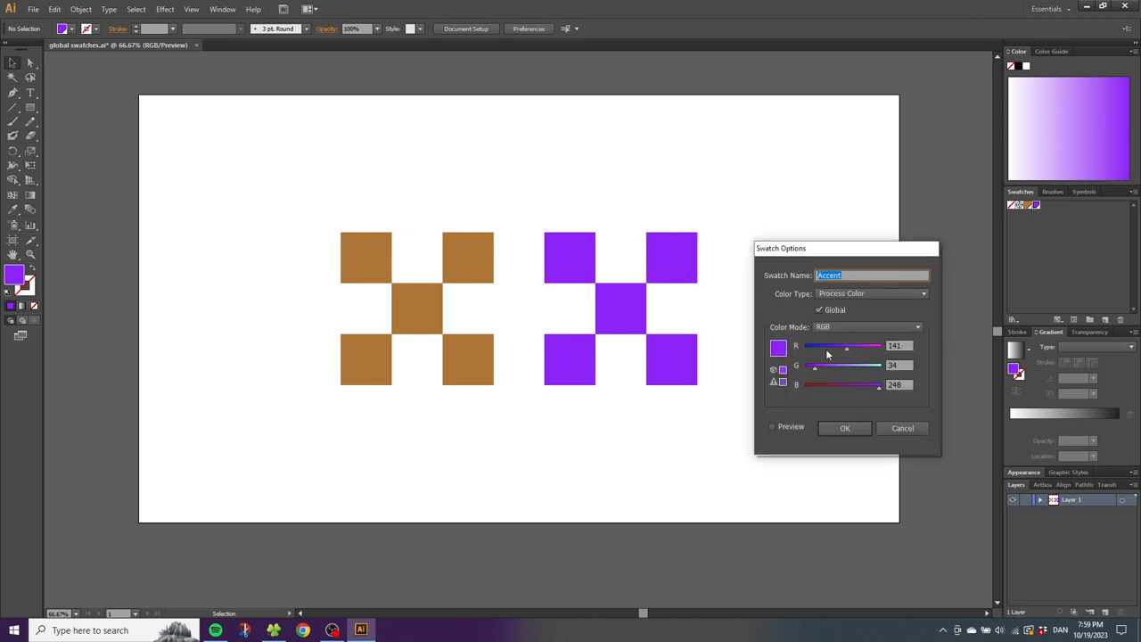
pyautogui.click(845, 428)
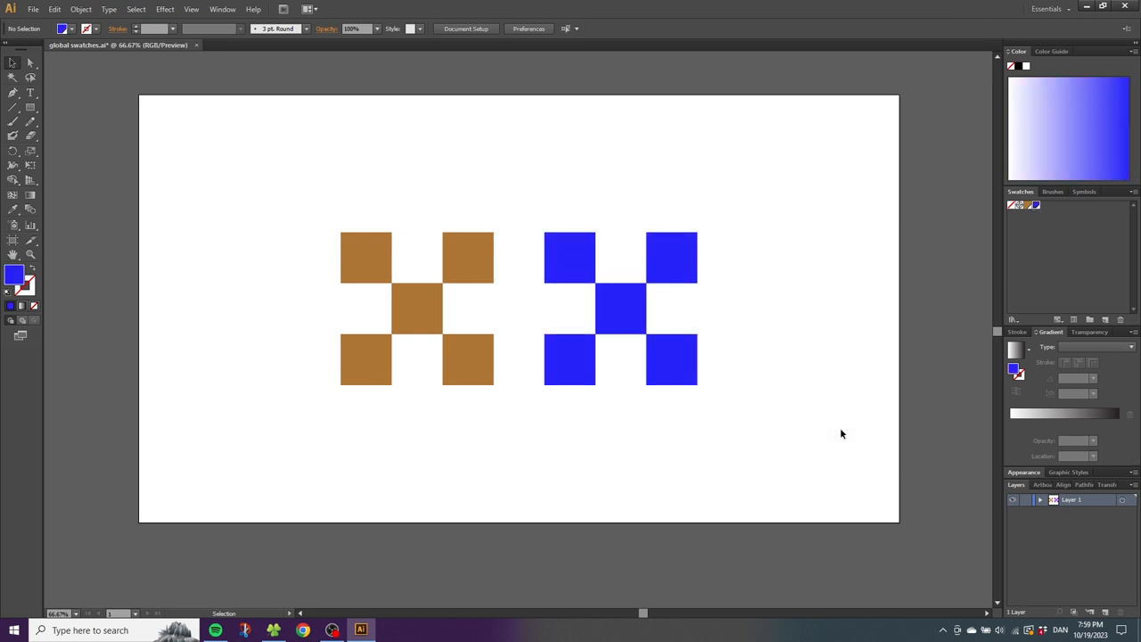